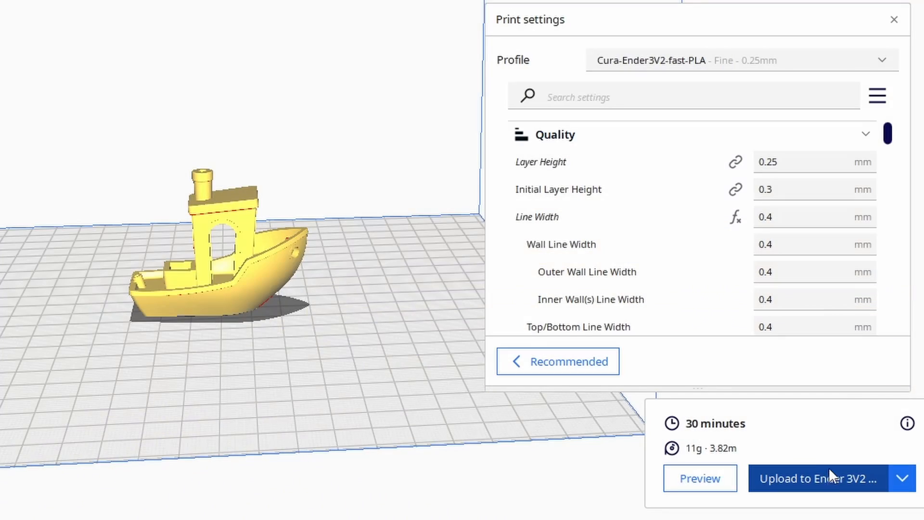
Bring up and dismiss the upload dialog for the sliced Benchy.
left_click(816, 491)
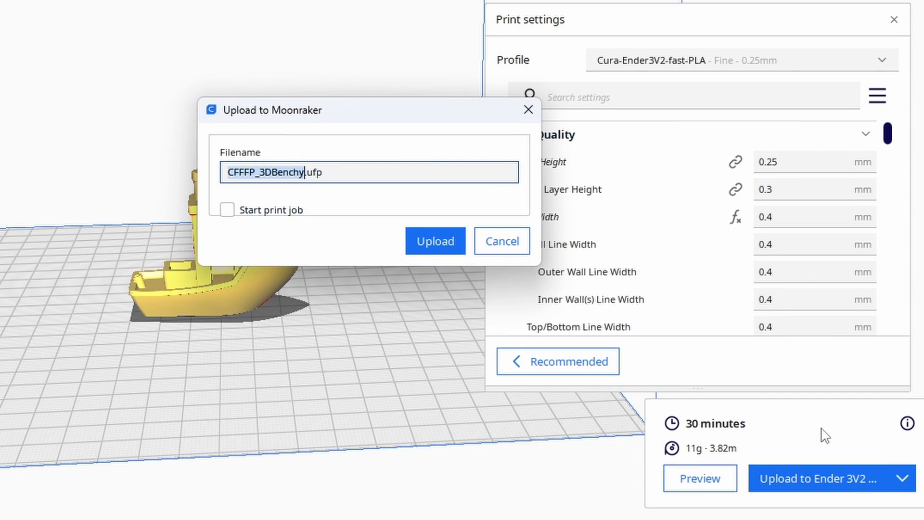
left_click(434, 240)
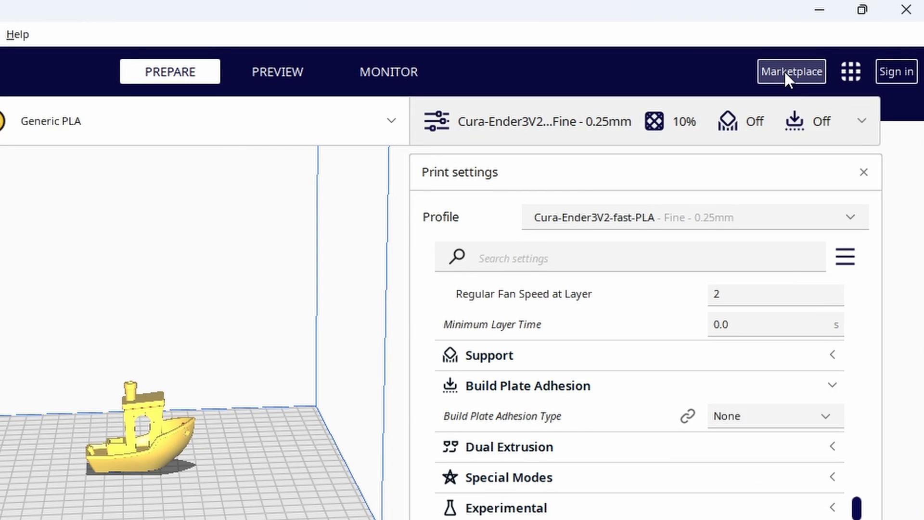
Install the Moonraker Connection plugin from the Marketplace (search 'moon') and quit Cura to apply it.
left_click(791, 71)
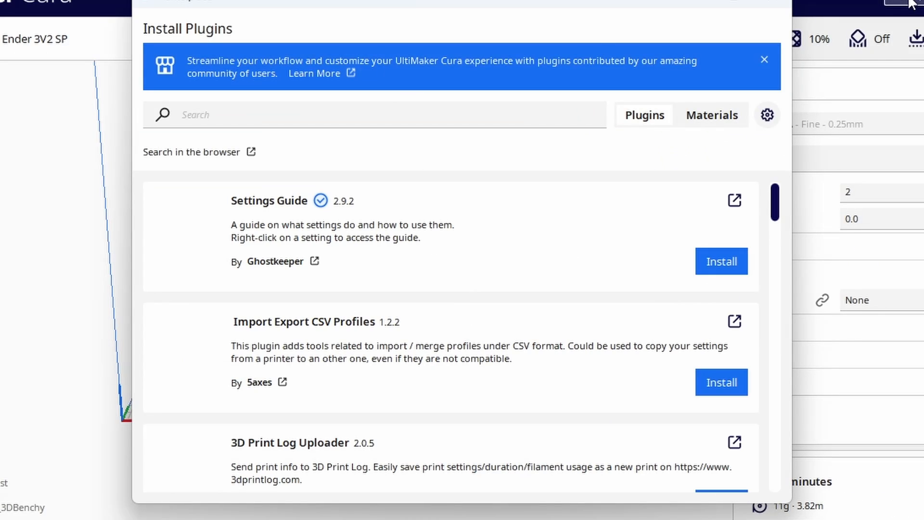
type("moon")
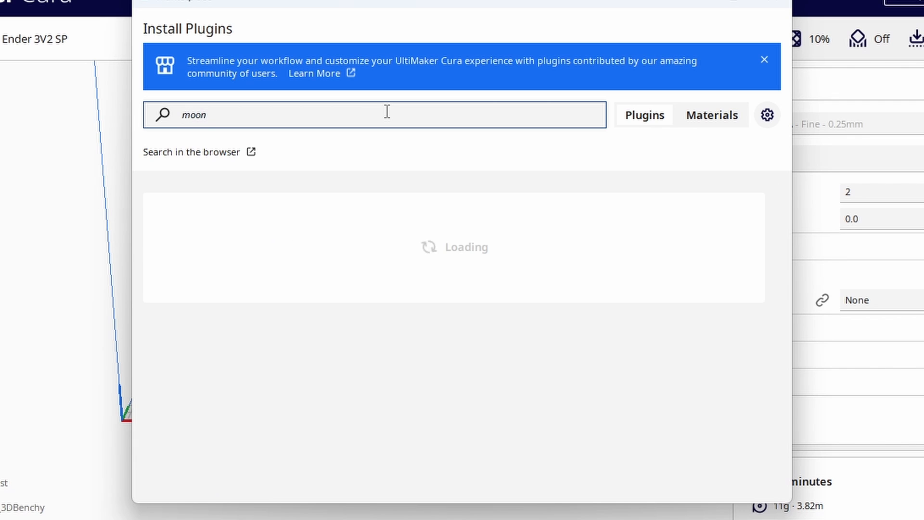
left_click(727, 262)
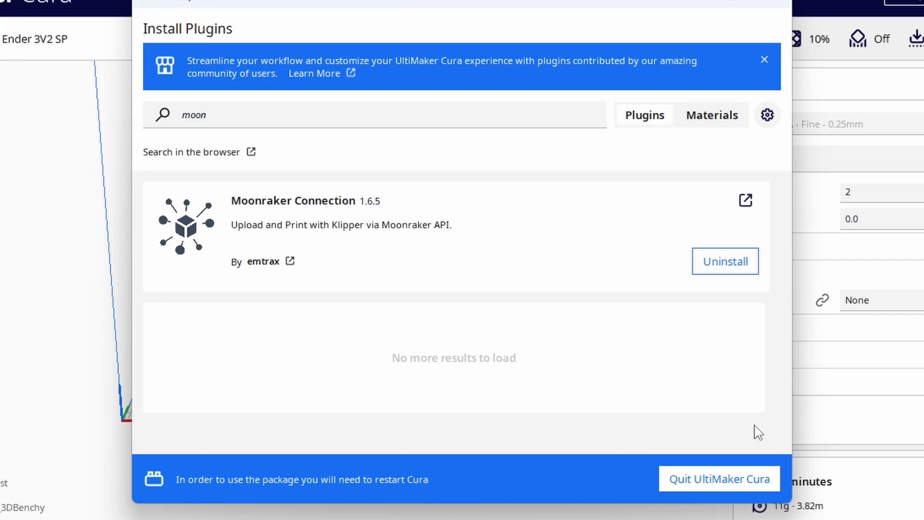
left_click(717, 478)
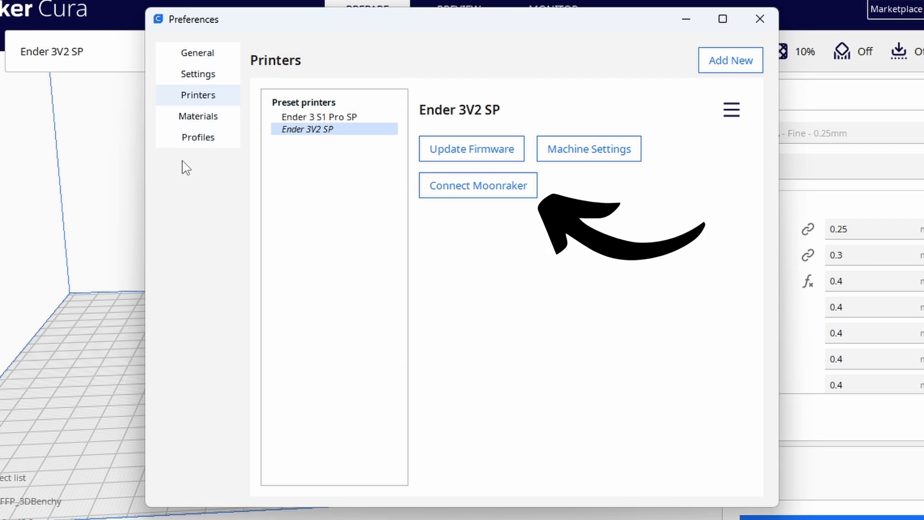
Start the Moonraker connection form for the Ender 3V2 SP and enter its address field.
left_click(477, 186)
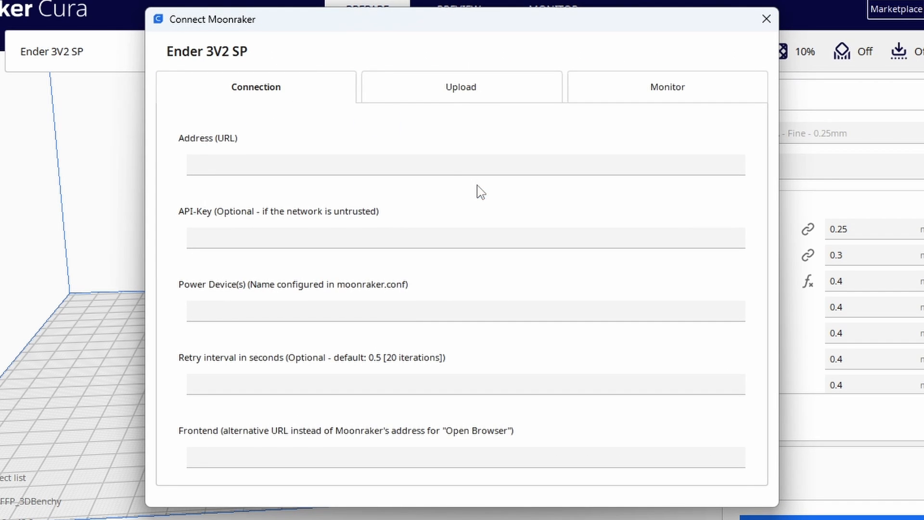
left_click(443, 166)
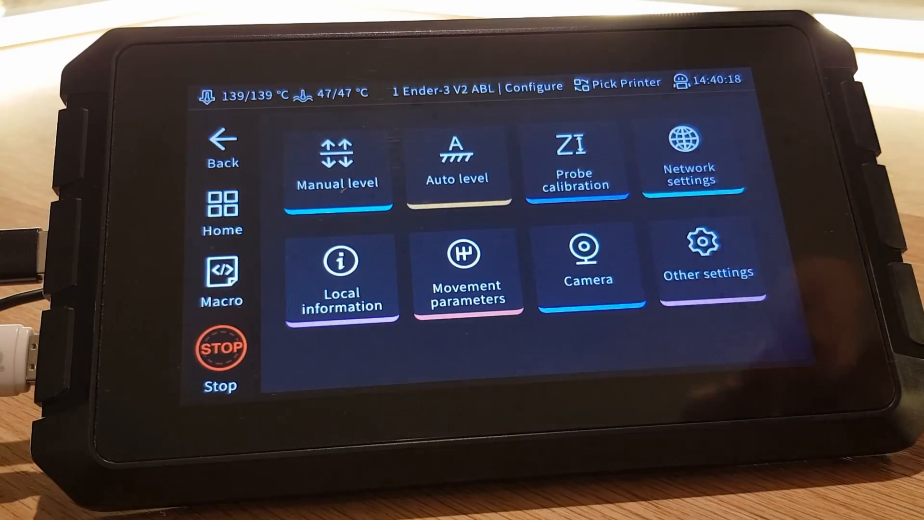
left_click(689, 159)
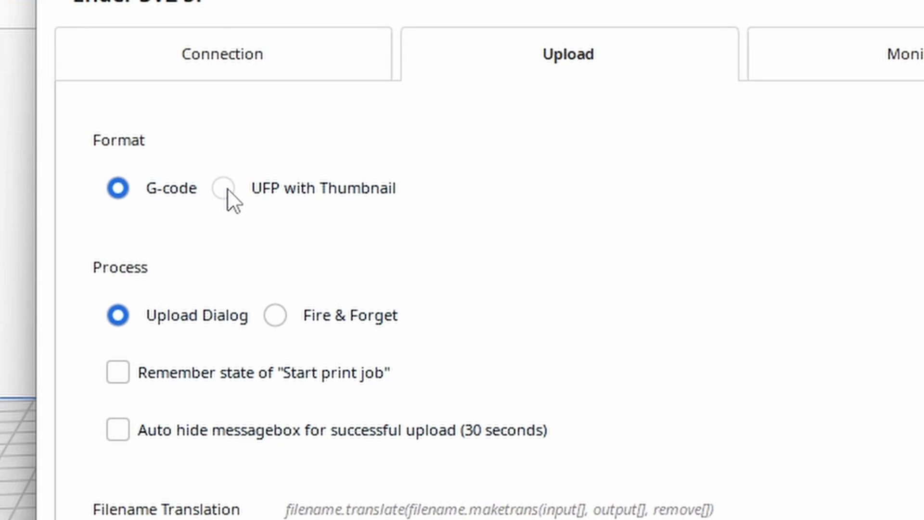
Set the upload format to 'UFP with Thumbnail' and close the printer preferences.
left_click(223, 188)
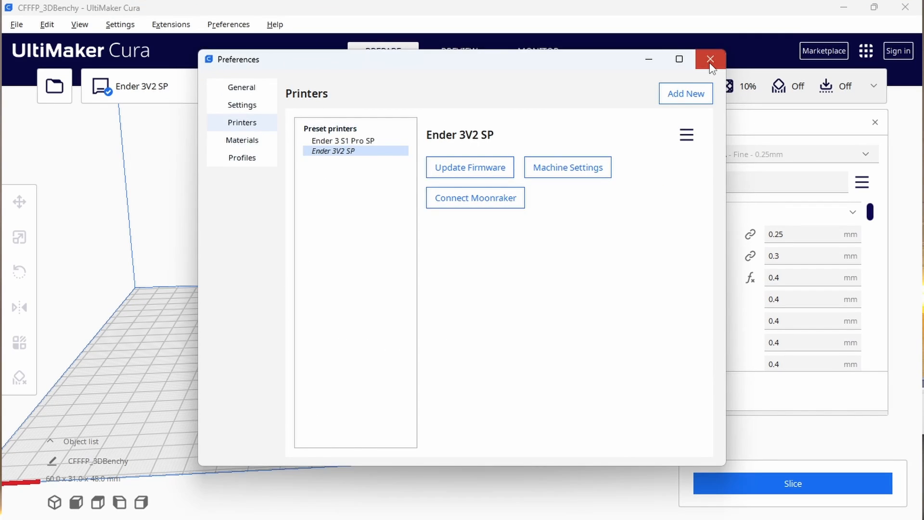
left_click(710, 58)
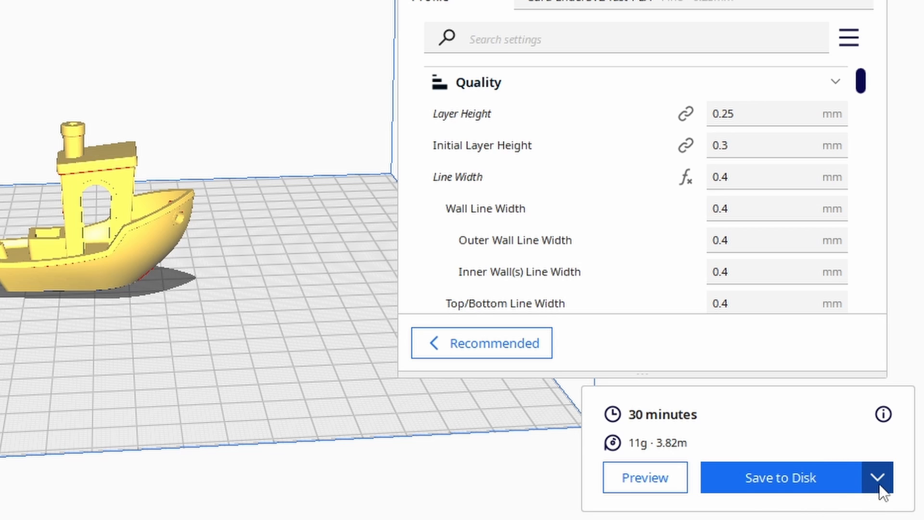
Upload the sliced CFFFP_3DBenchy.ufp to the Ender 3V2 SP with 'Start print job' unchecked.
left_click(878, 490)
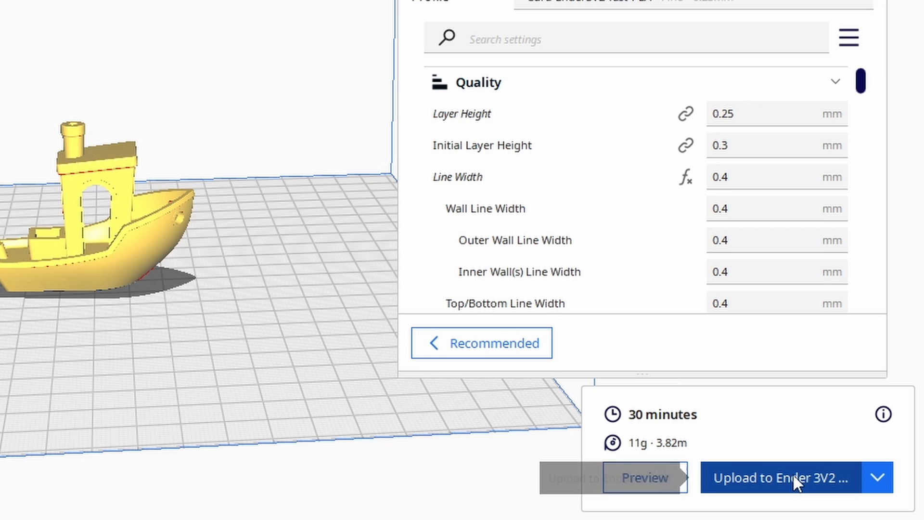
left_click(778, 490)
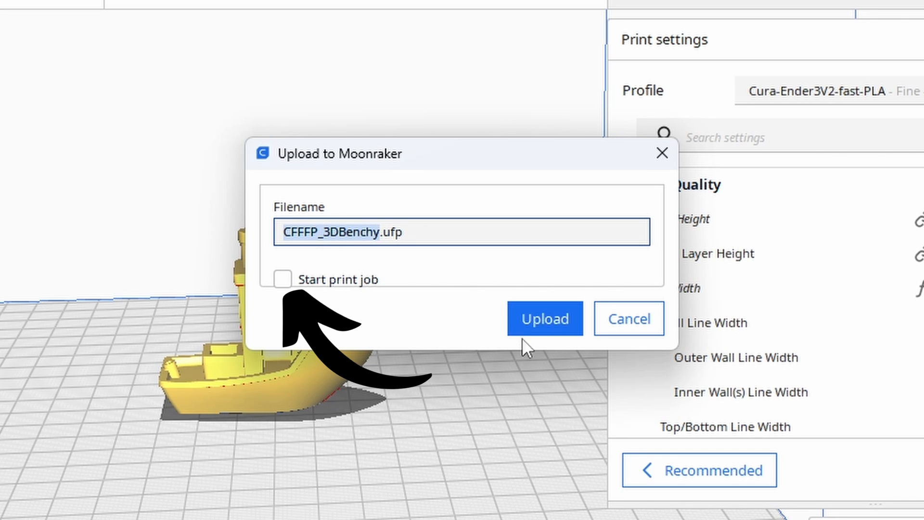
left_click(545, 319)
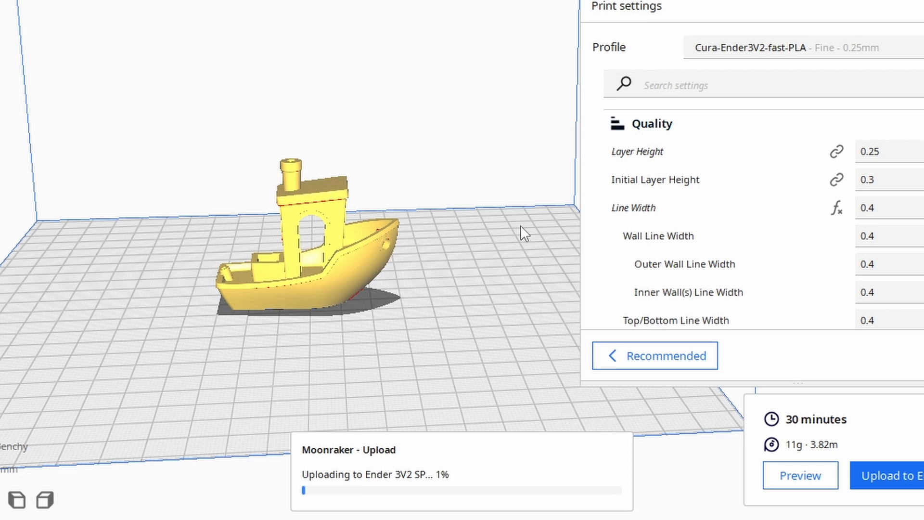